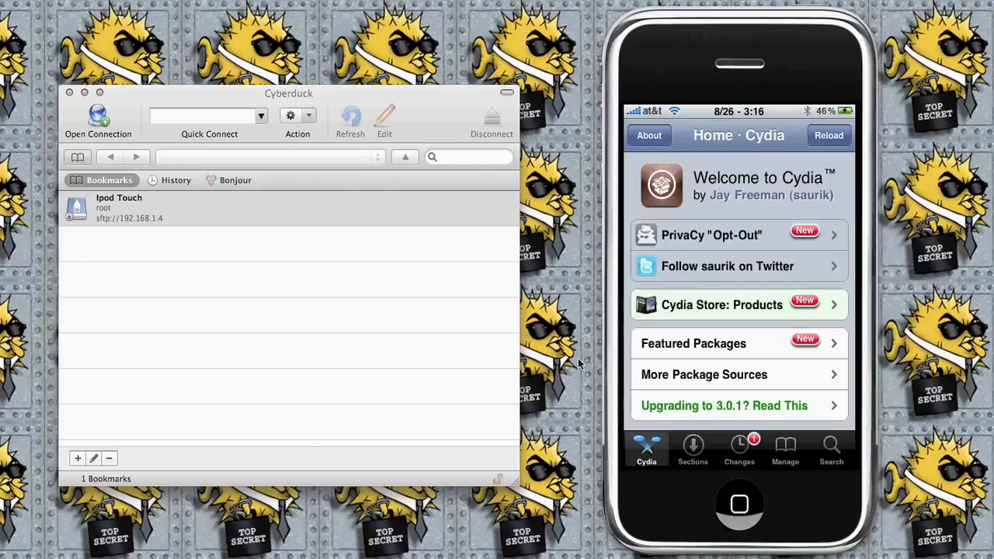
Step: Search Cydia's packages for names starting with "open"
{"action": "left_click", "coordinate": [831, 447]}
{"action": "type", "text": "o"}
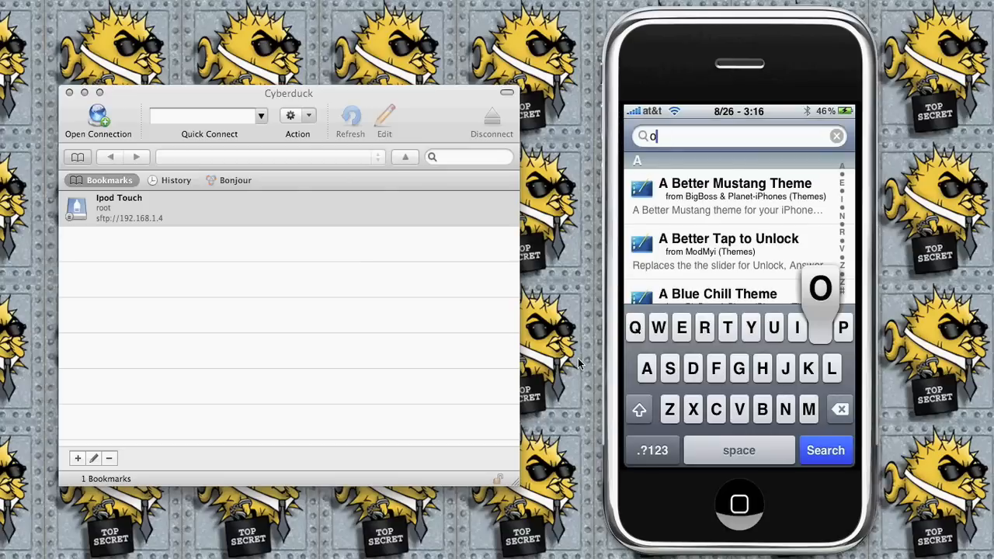
{"action": "type", "text": "pen"}
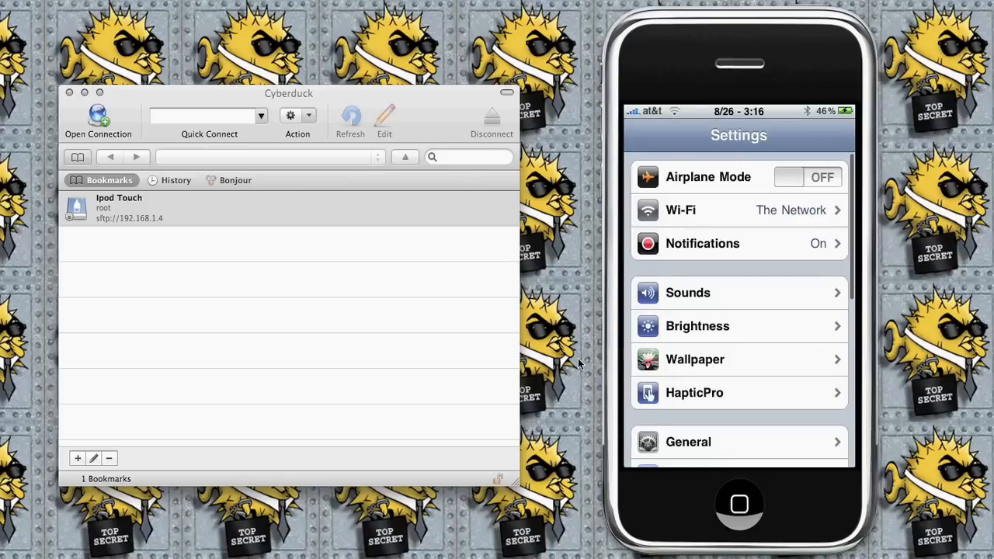
Step: Set Auto-Lock to Never under General settings and return to the home screen
{"action": "left_click", "coordinate": [739, 441]}
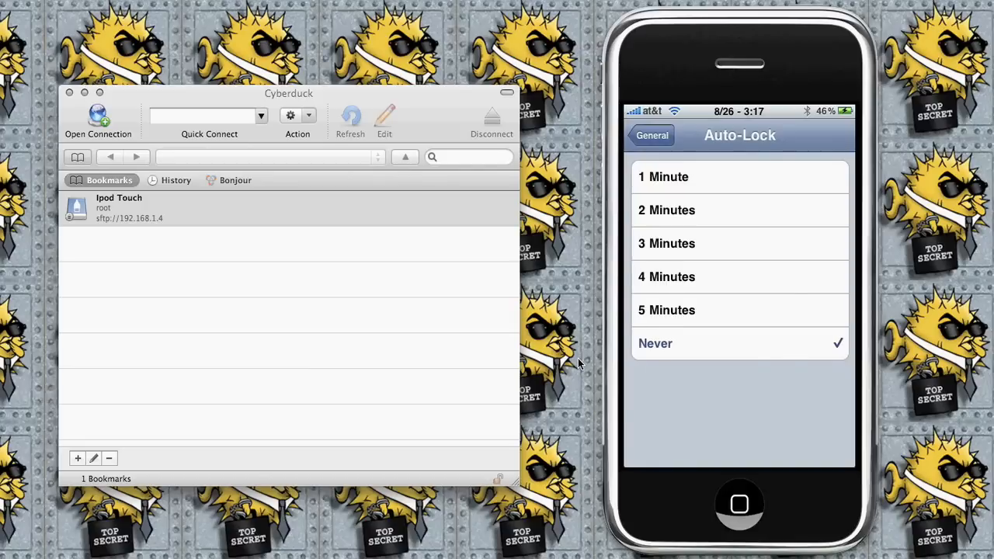
{"action": "left_click", "coordinate": [653, 136]}
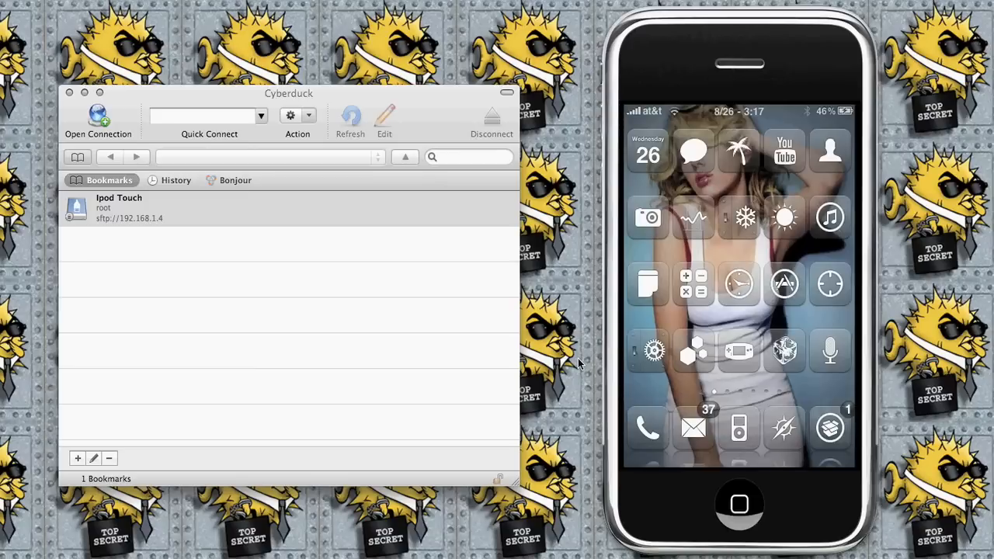
{"action": "mouse_move", "coordinate": [375, 125]}
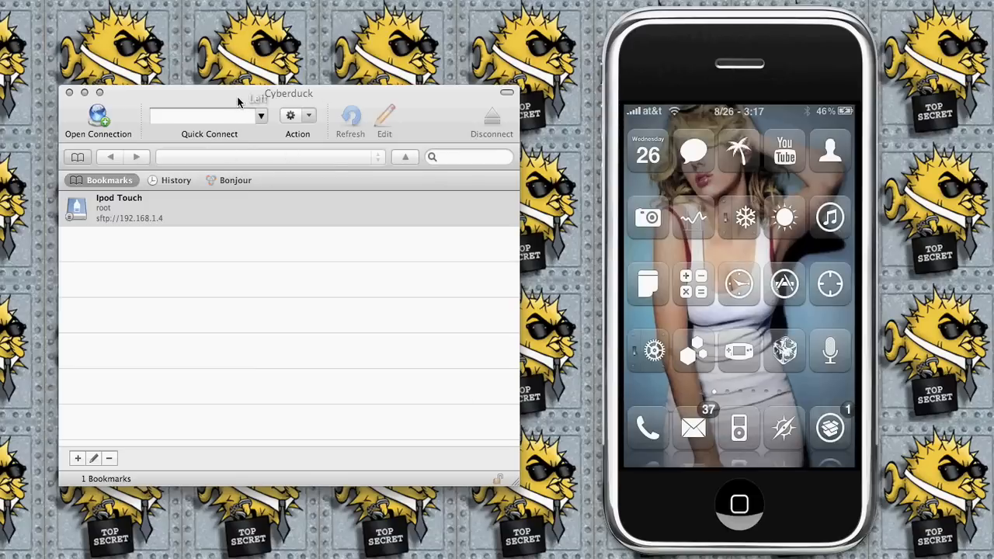
Step: Edit the Ipod Touch bookmark and switch its protocol to SFTP
{"action": "left_click", "coordinate": [118, 208]}
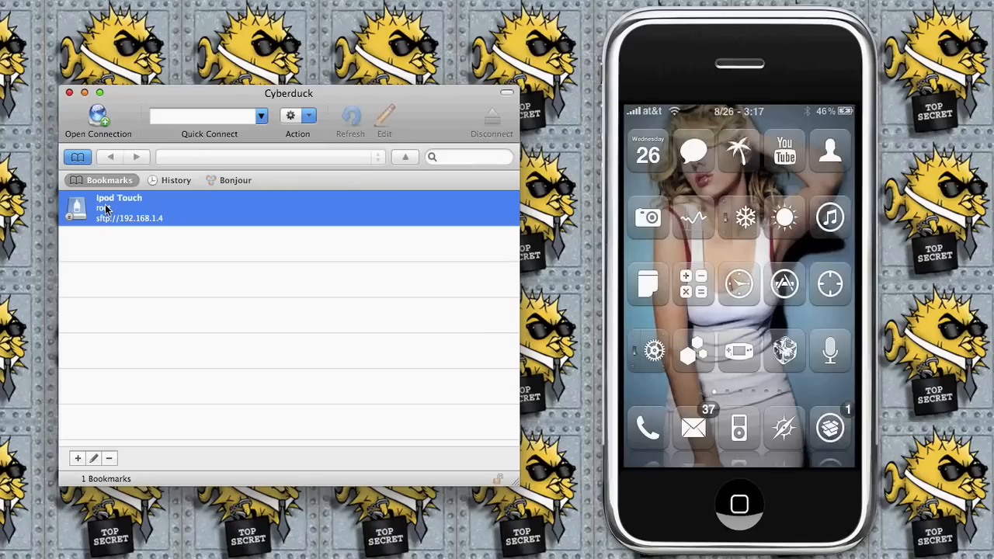
{"action": "right_click", "coordinate": [109, 210]}
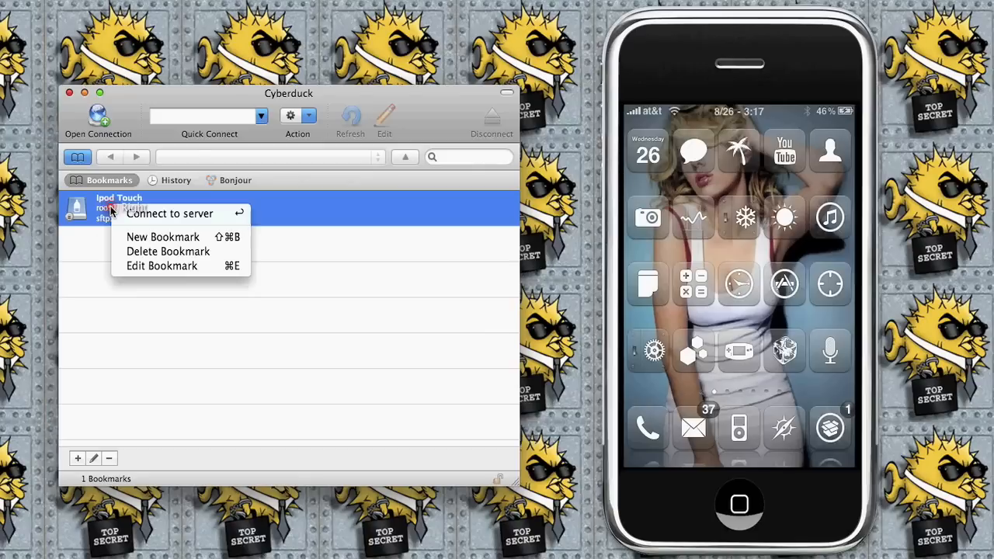
{"action": "mouse_move", "coordinate": [161, 266]}
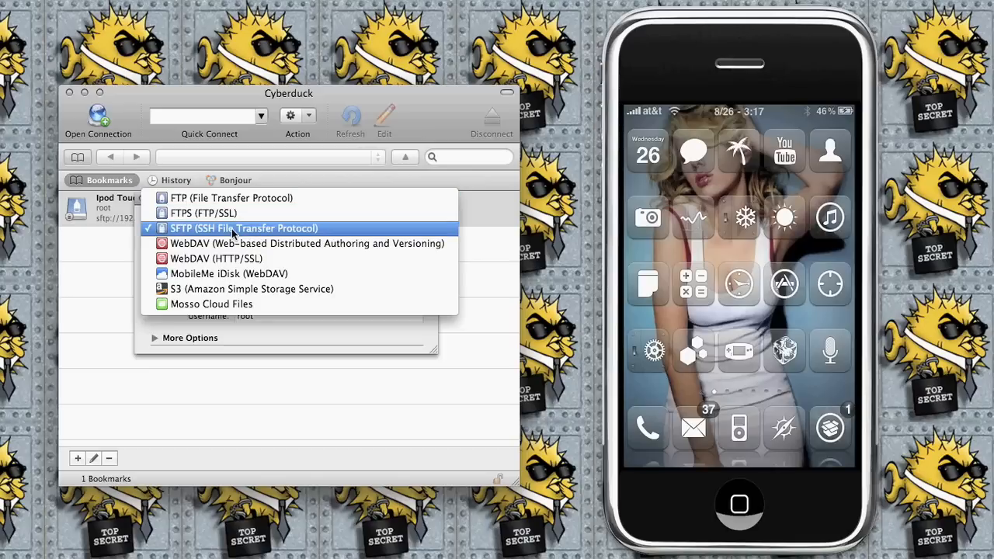
{"action": "left_click", "coordinate": [244, 227]}
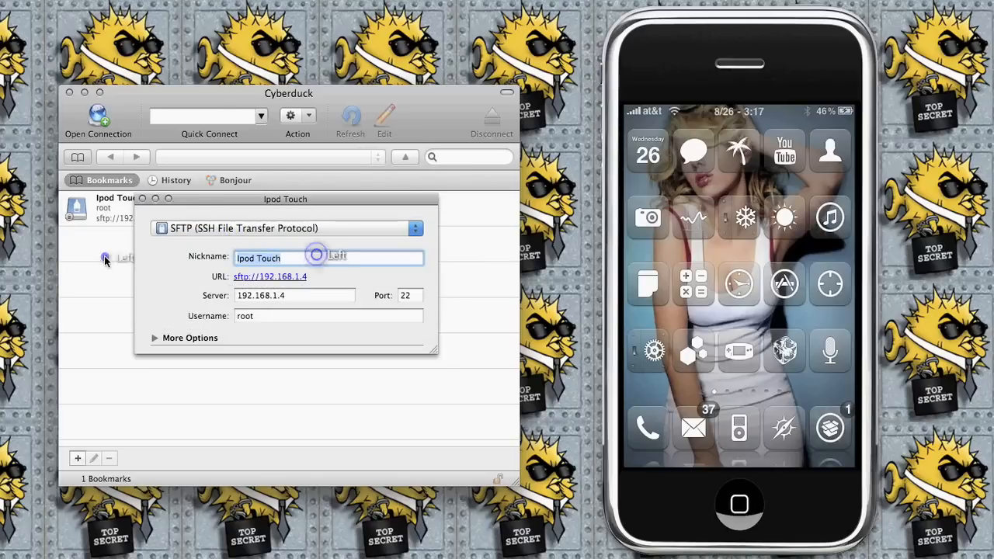
Step: Nickname the bookmark iPhone 3G S and select its server address for replacement
{"action": "type", "text": "iPhone 3"}
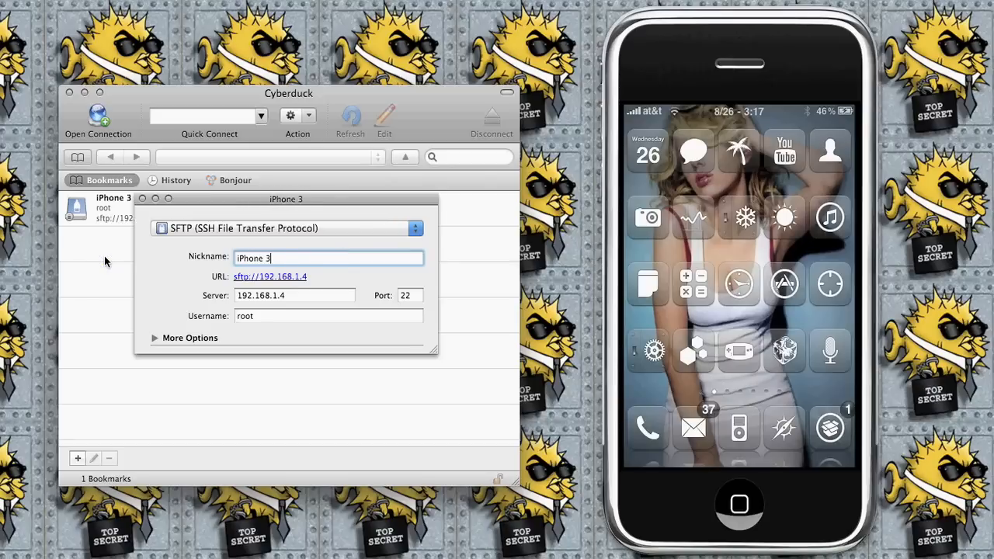
{"action": "type", "text": "g S"}
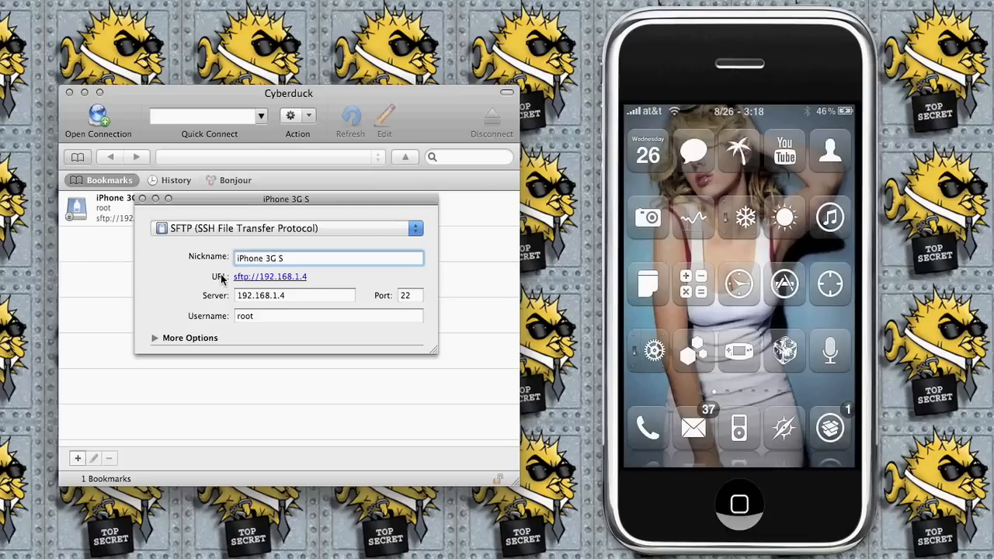
{"action": "triple_click", "coordinate": [295, 295]}
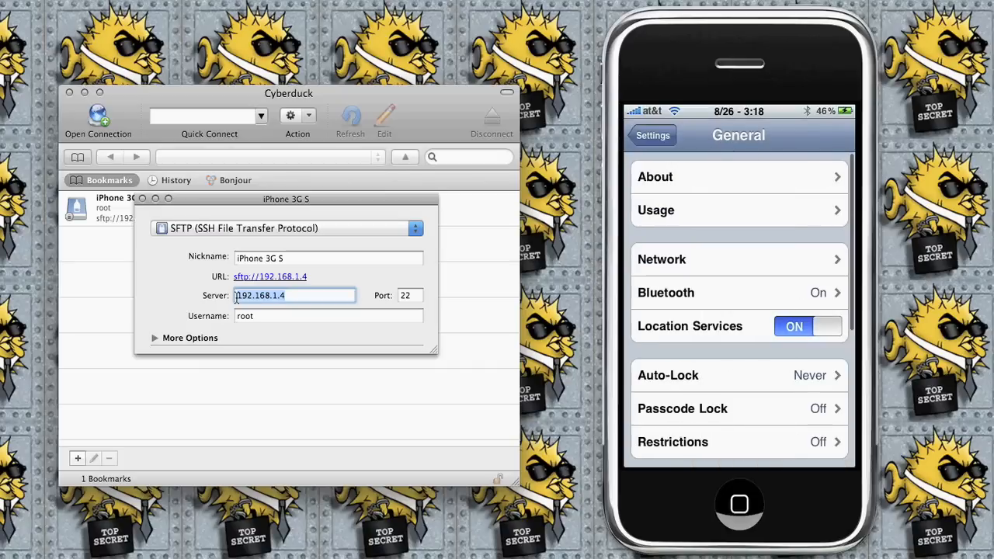
Step: Look up the phone's Wi-Fi IP address 192.168.1.7 under the joined network's details
{"action": "scroll", "scroll_direction": "down", "scroll_amount": 3}
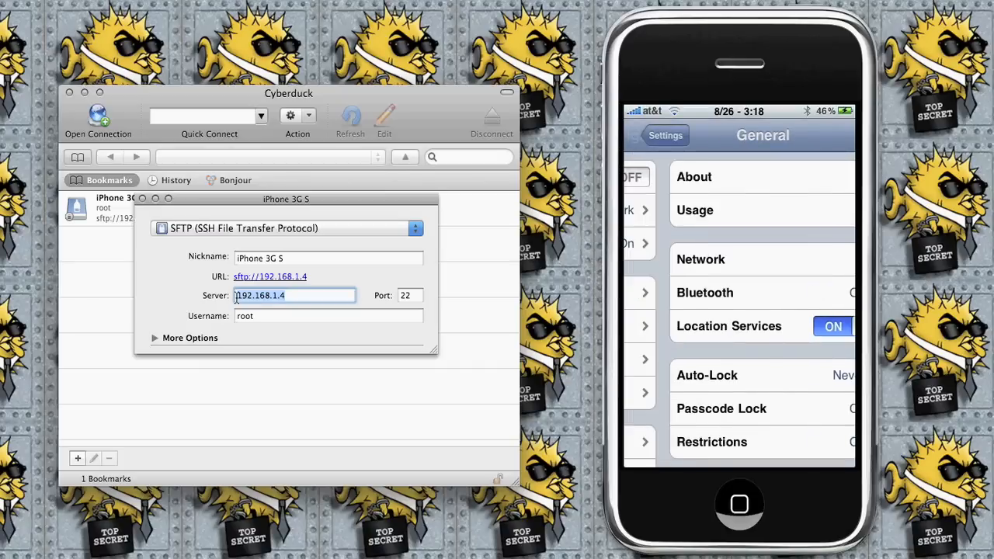
{"action": "left_click", "coordinate": [664, 135]}
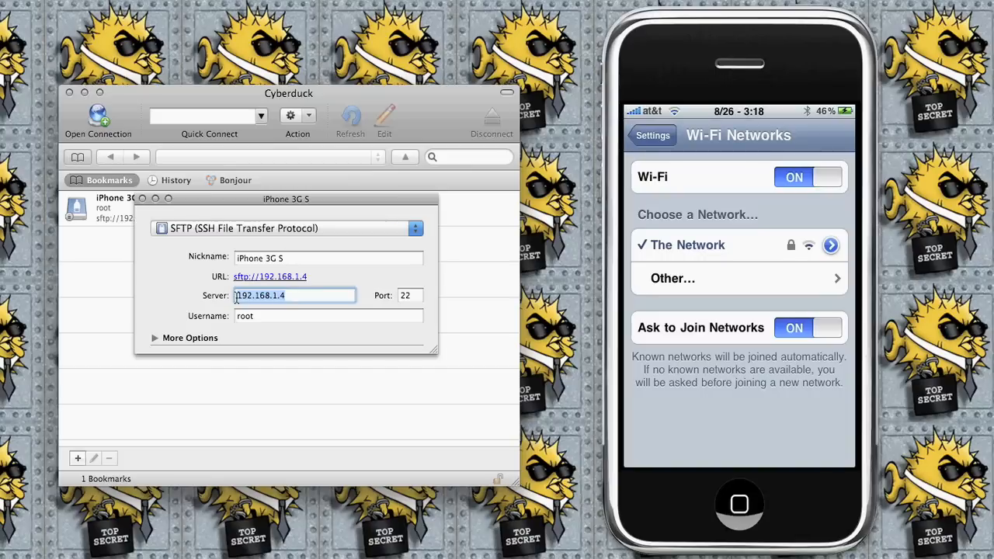
{"action": "left_click", "coordinate": [829, 245]}
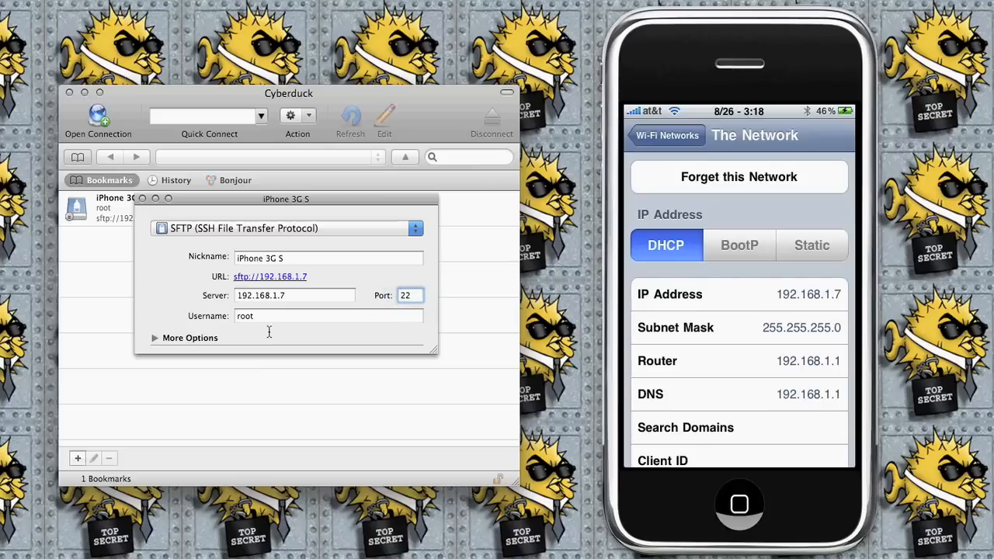
Step: Keep root as the bookmark's login username for server 192.168.1.7
{"action": "left_click", "coordinate": [303, 317]}
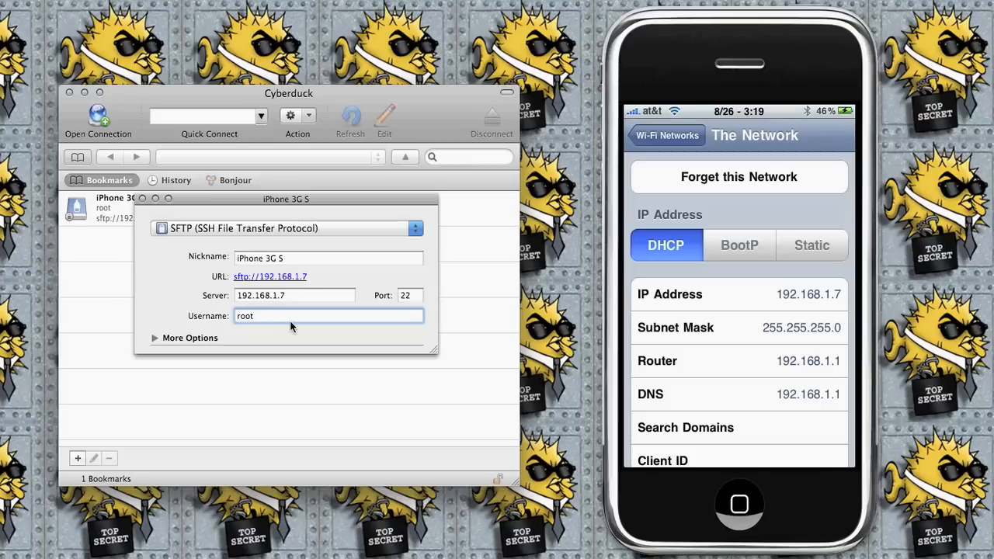
{"action": "double_click", "coordinate": [245, 316]}
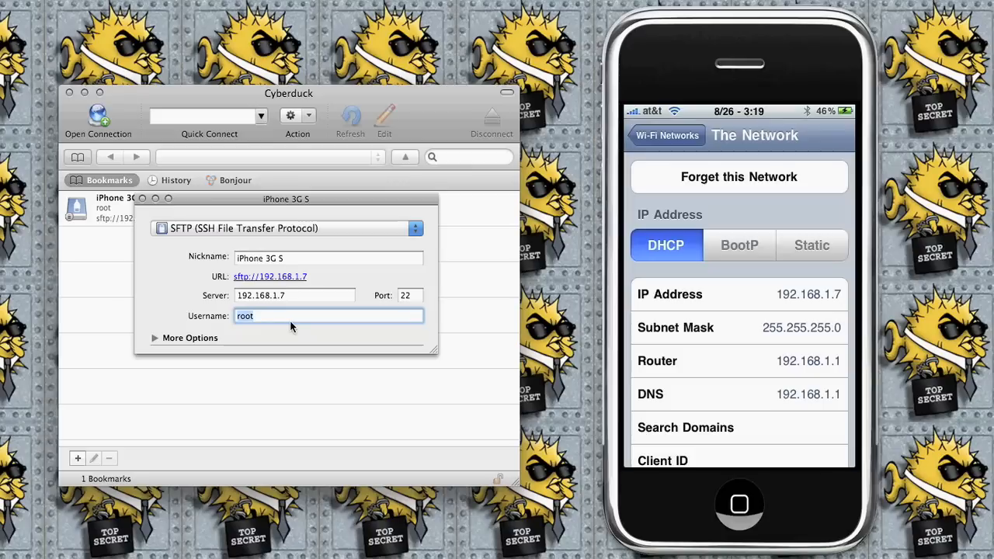
{"action": "mouse_move", "coordinate": [325, 315]}
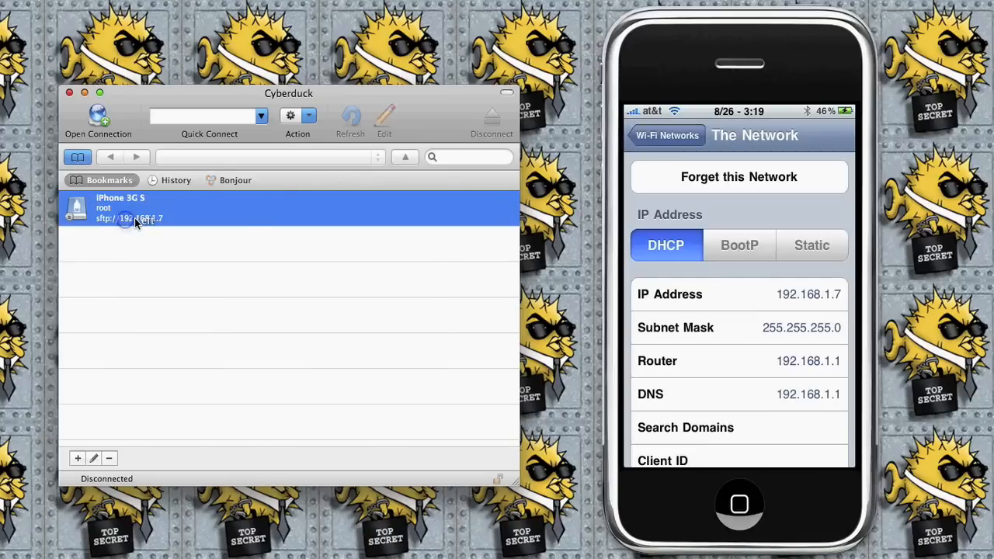
Step: Connect to the iPhone 3G S bookmark and wait for the host key mismatch alert
{"action": "double_click", "coordinate": [136, 208]}
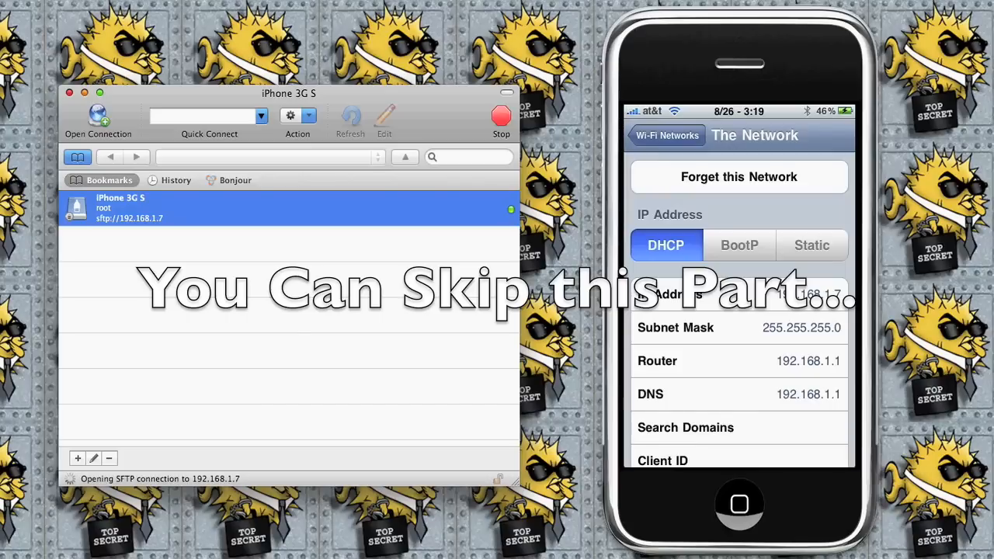
{"action": "left_click", "coordinate": [666, 135]}
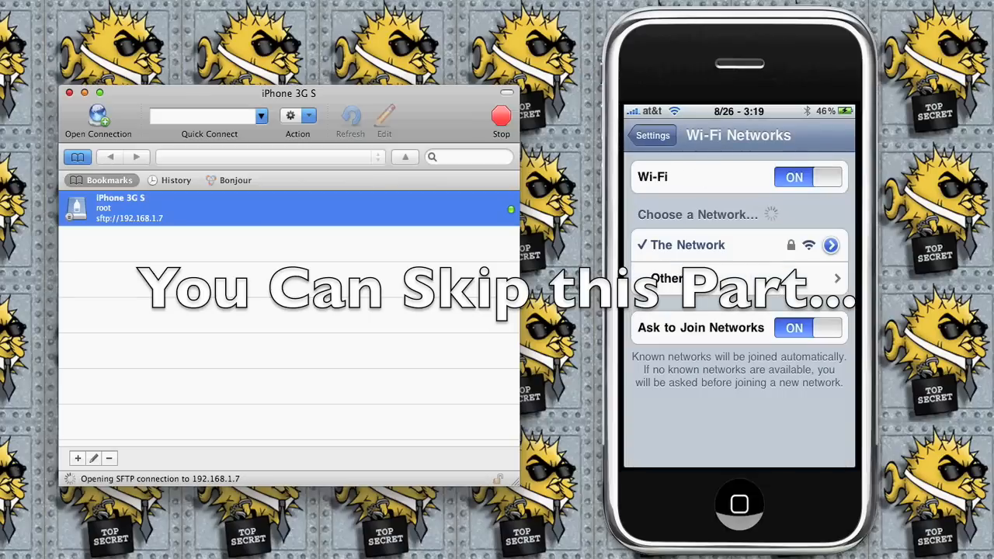
{"action": "left_click", "coordinate": [650, 134]}
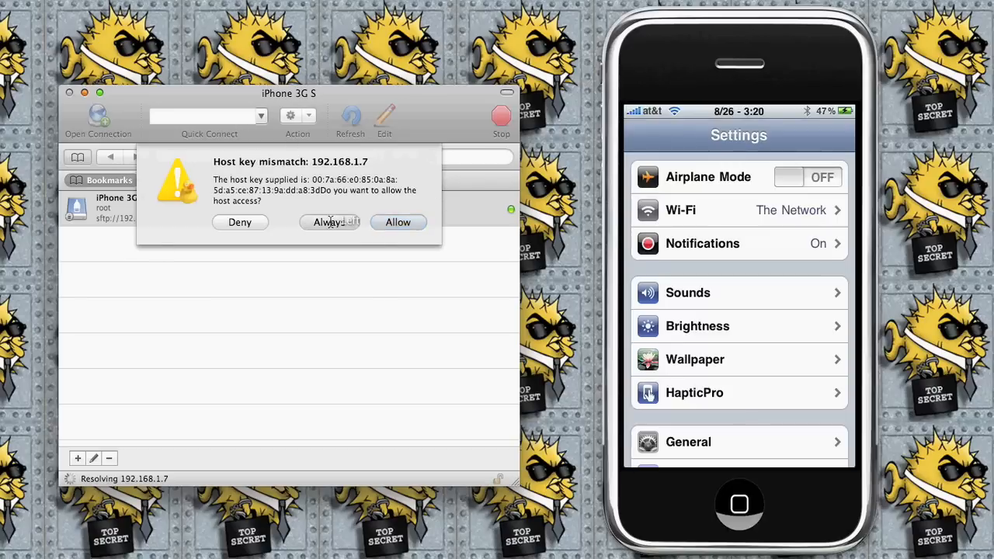
Step: Allow the mismatched host key and navigate from /private/var/root up to the root /
{"action": "left_click", "coordinate": [329, 222]}
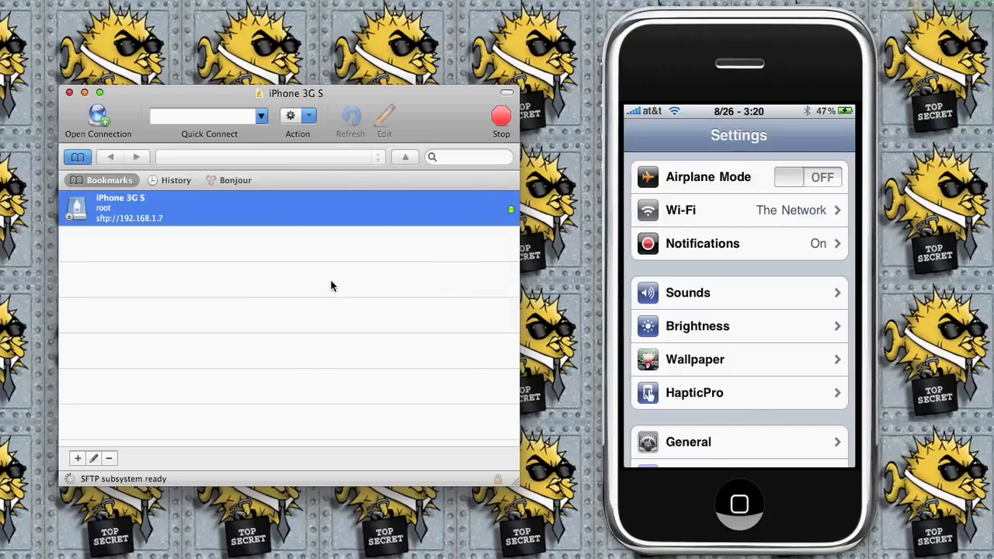
{"action": "double_click", "coordinate": [121, 208]}
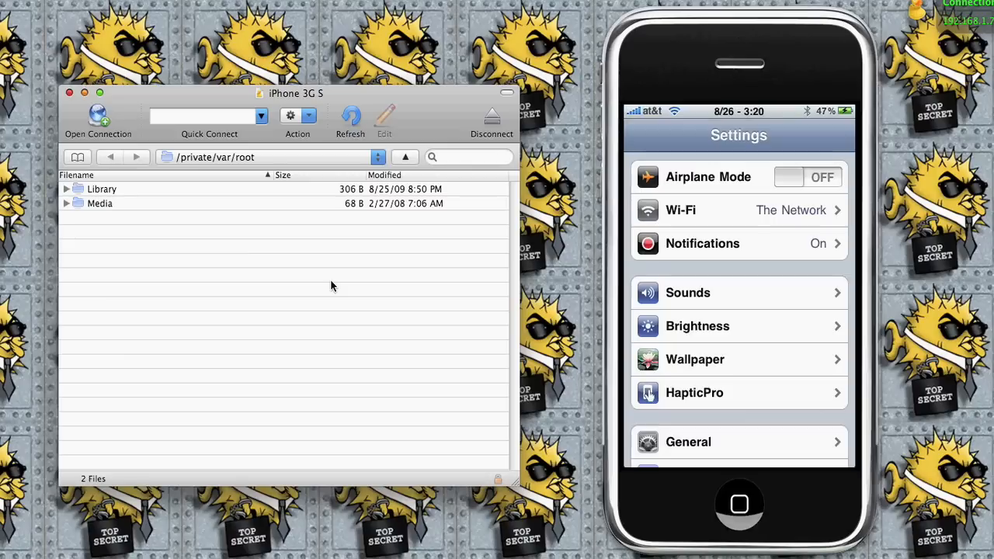
{"action": "mouse_move", "coordinate": [396, 174]}
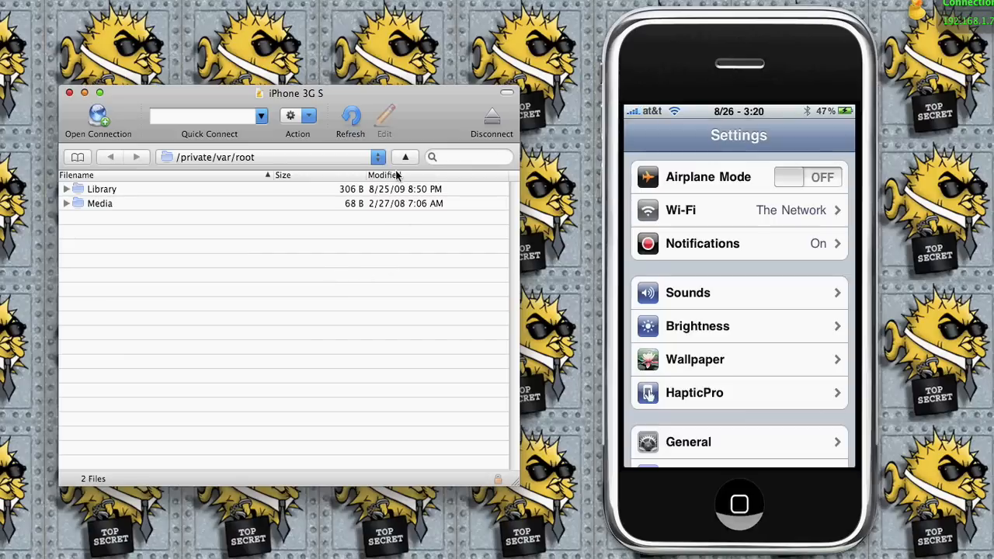
{"action": "left_click", "coordinate": [404, 157]}
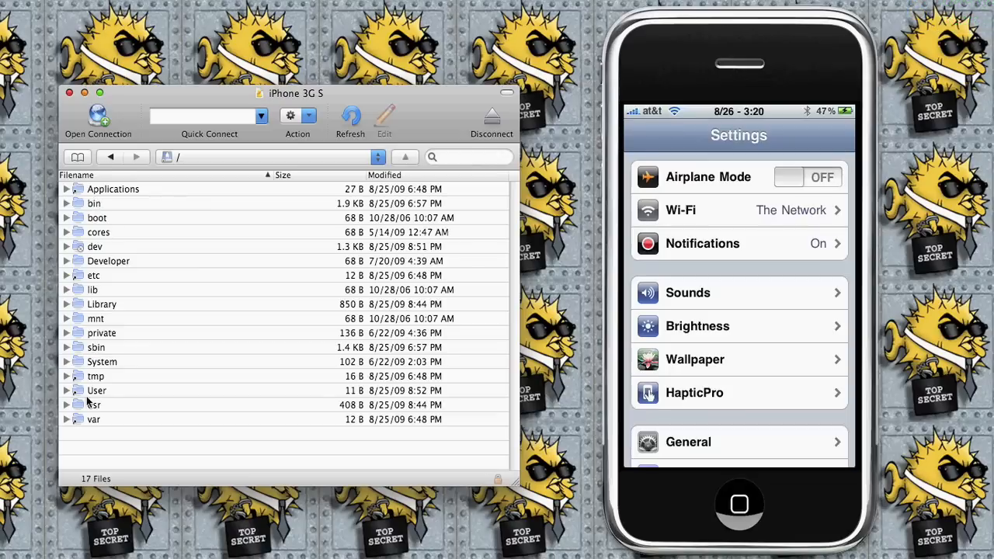
{"action": "mouse_move", "coordinate": [186, 283]}
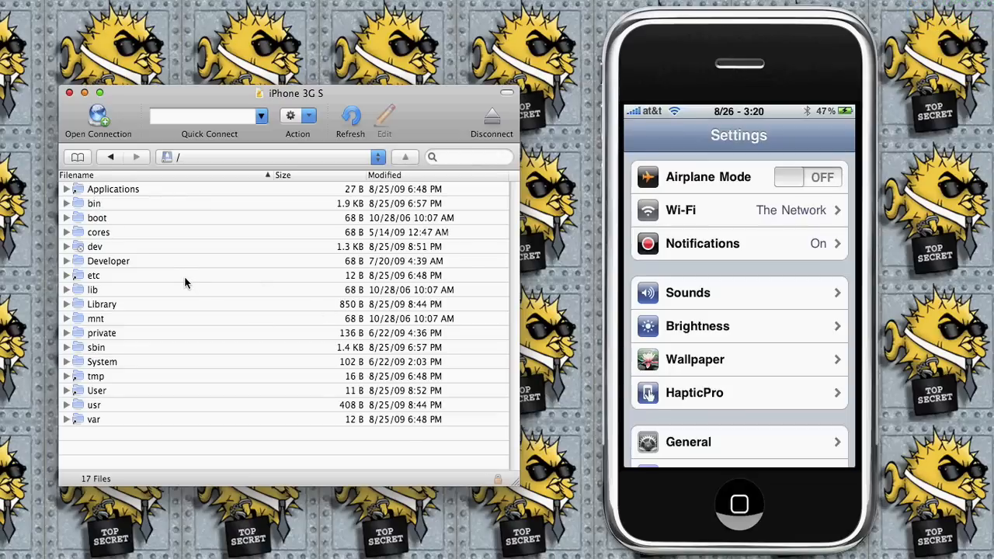
{"action": "mouse_move", "coordinate": [118, 255]}
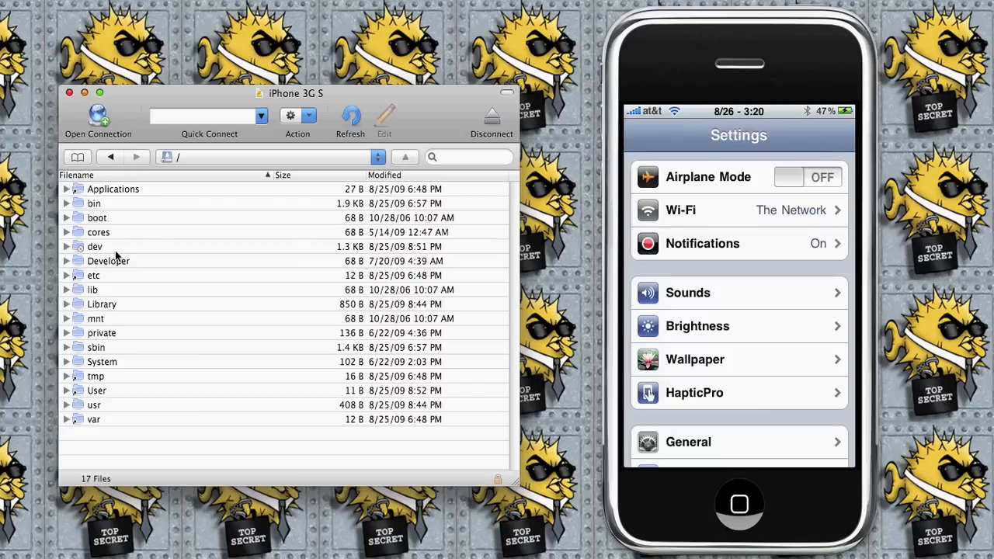
{"action": "mouse_move", "coordinate": [116, 254]}
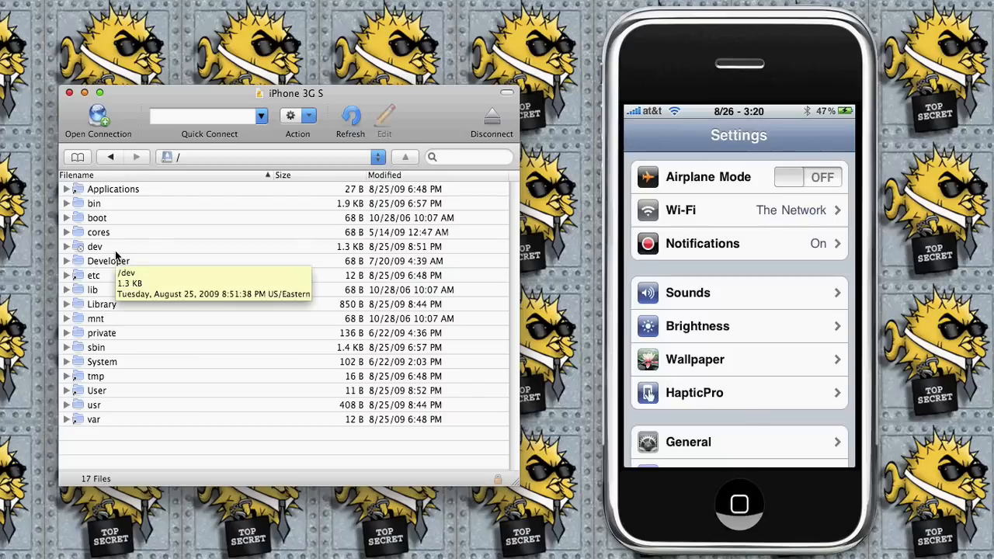